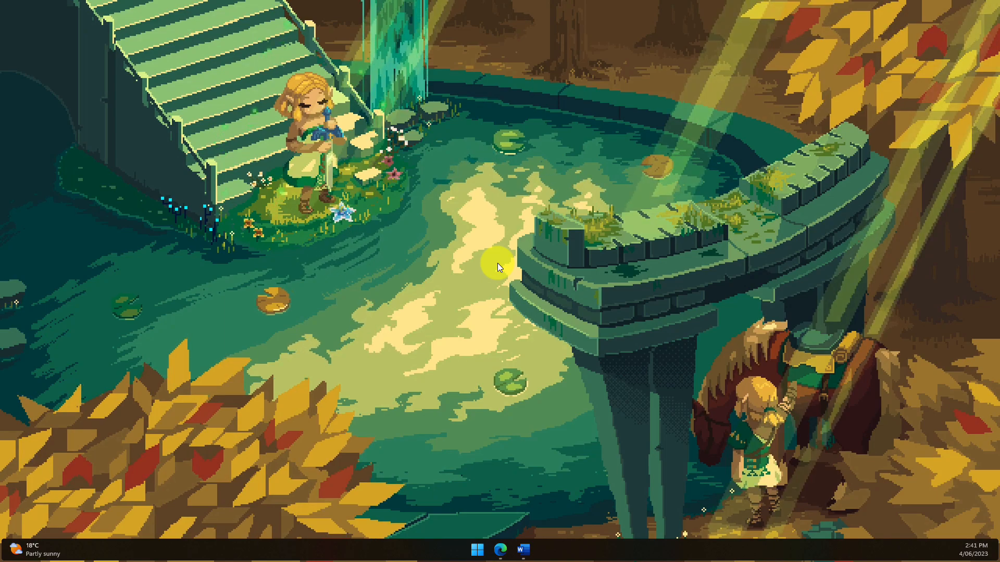
Launch Word from the taskbar with a blank document and focus the page.
left_click(521, 549)
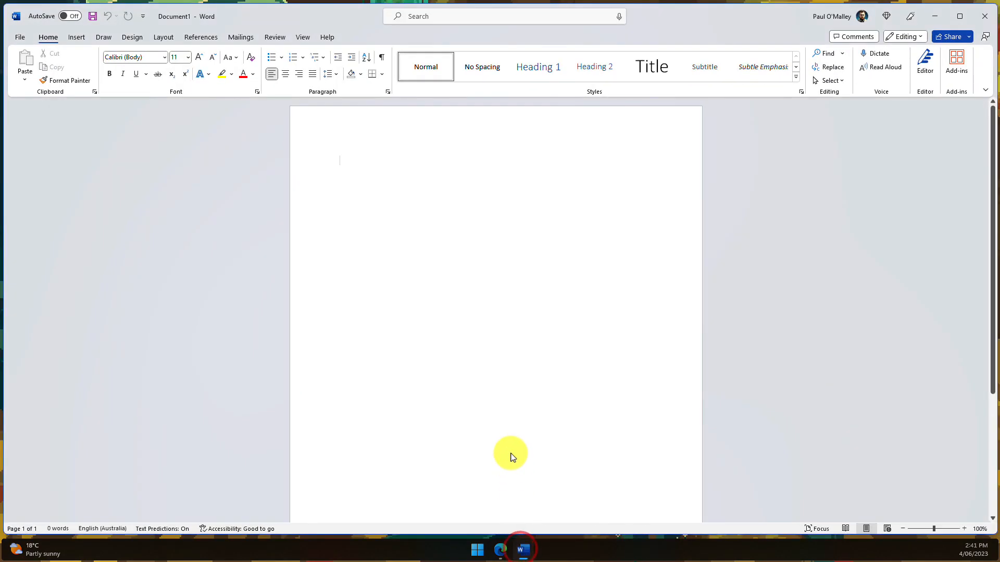
mouse_move(495, 298)
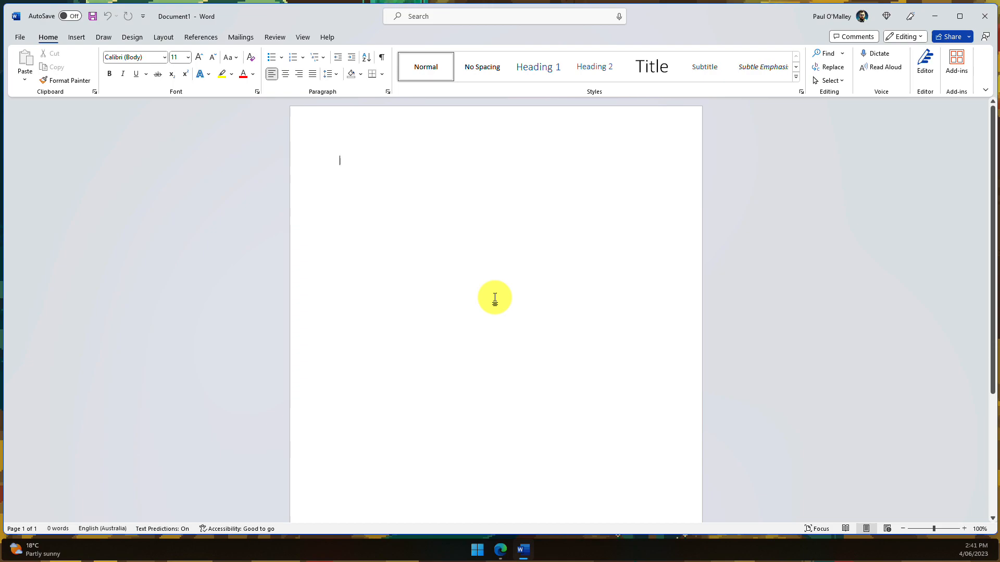
left_click(933, 15)
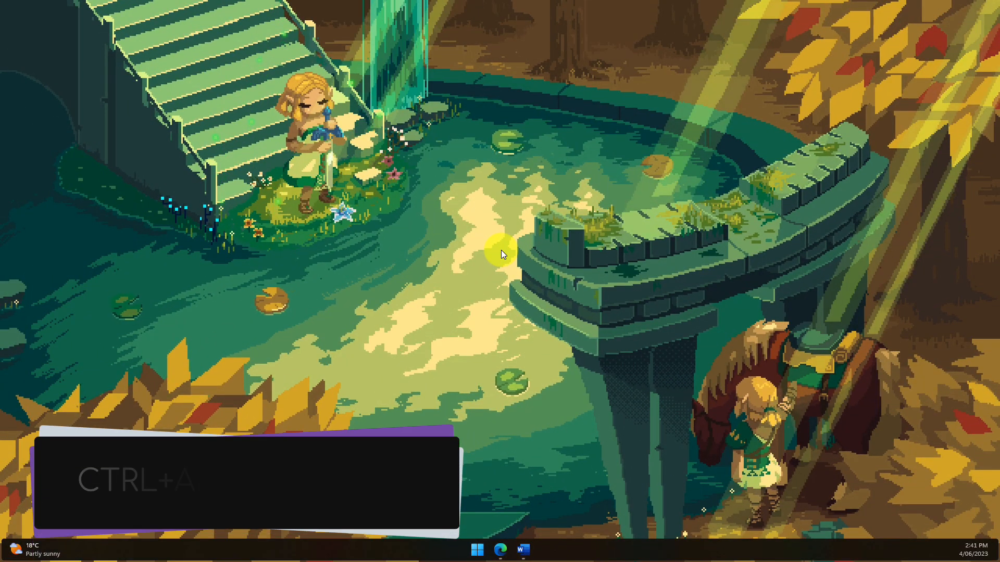
key("ctrl+alt+shift+win")
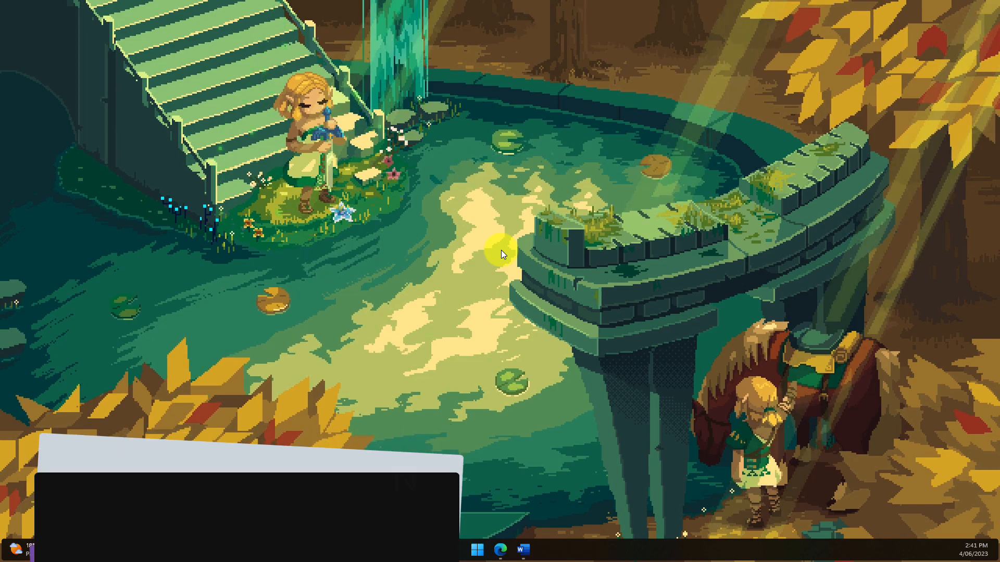
left_click(522, 550)
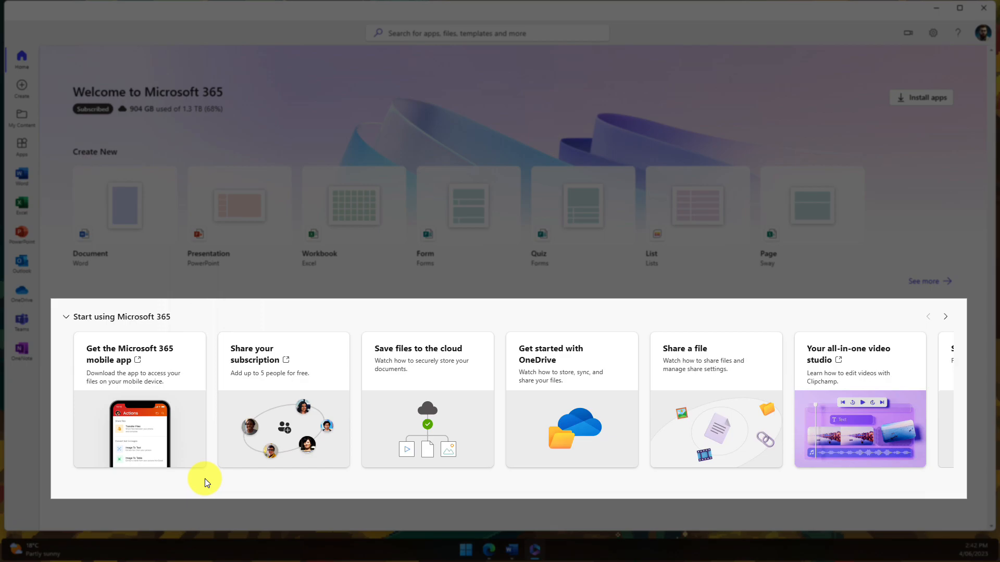
Collapse the 'Start using Microsoft 365' intro and browse the Create New row toward Form, Quiz and List.
left_click(66, 316)
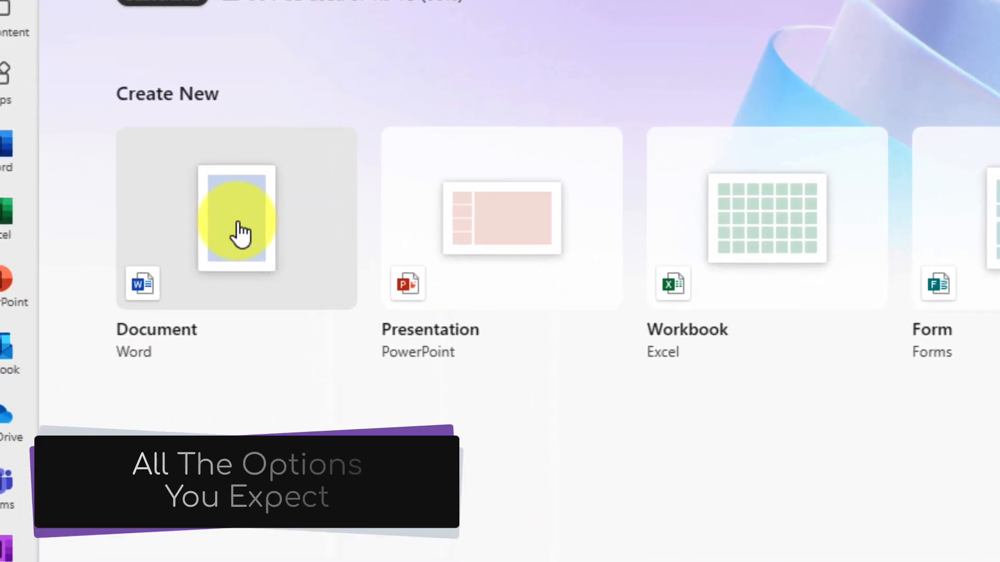
mouse_move(533, 226)
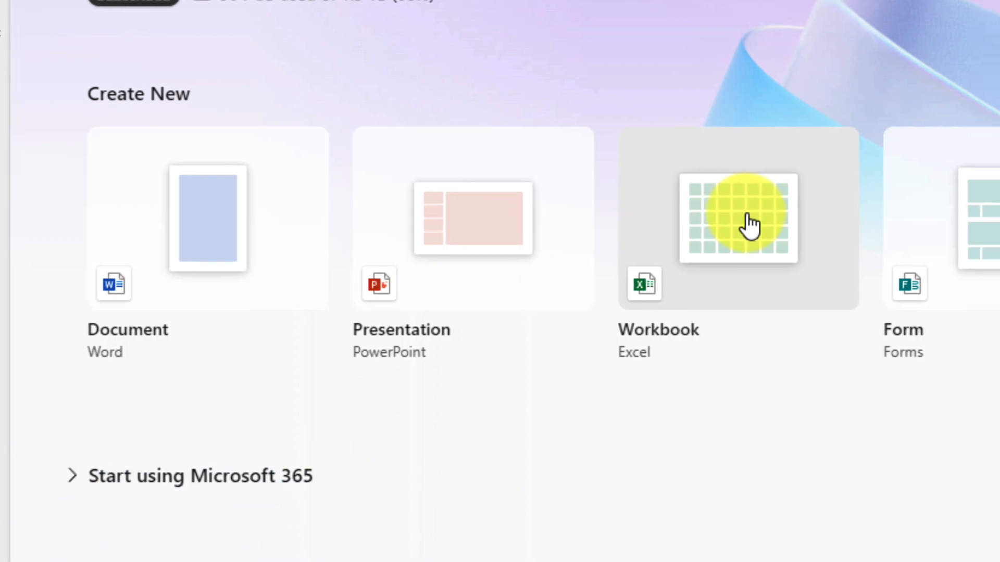
scroll("right", 3)
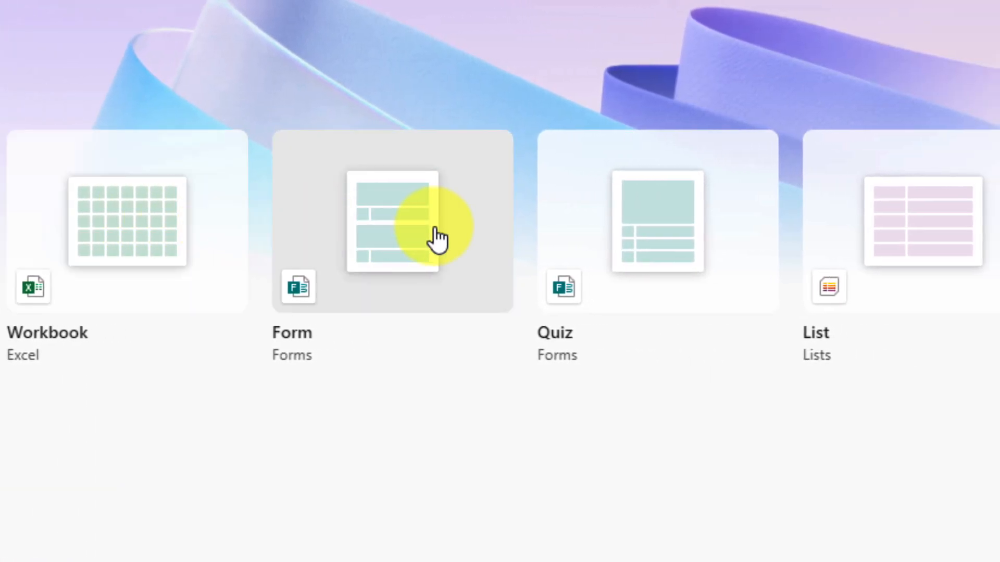
mouse_move(657, 229)
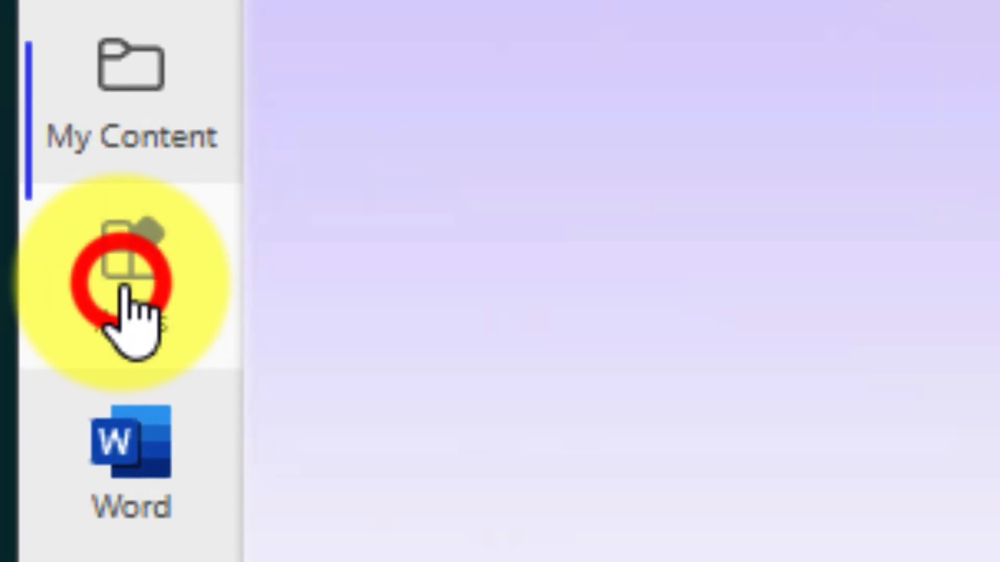
Show the Apps page listing Word, Excel, PowerPoint and the other apps.
left_click(127, 288)
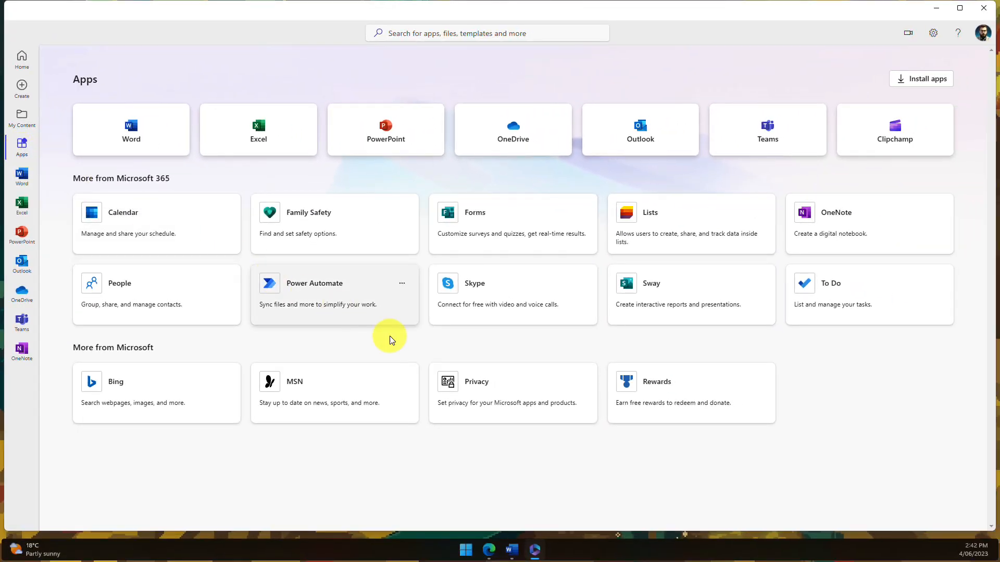
mouse_move(390, 339)
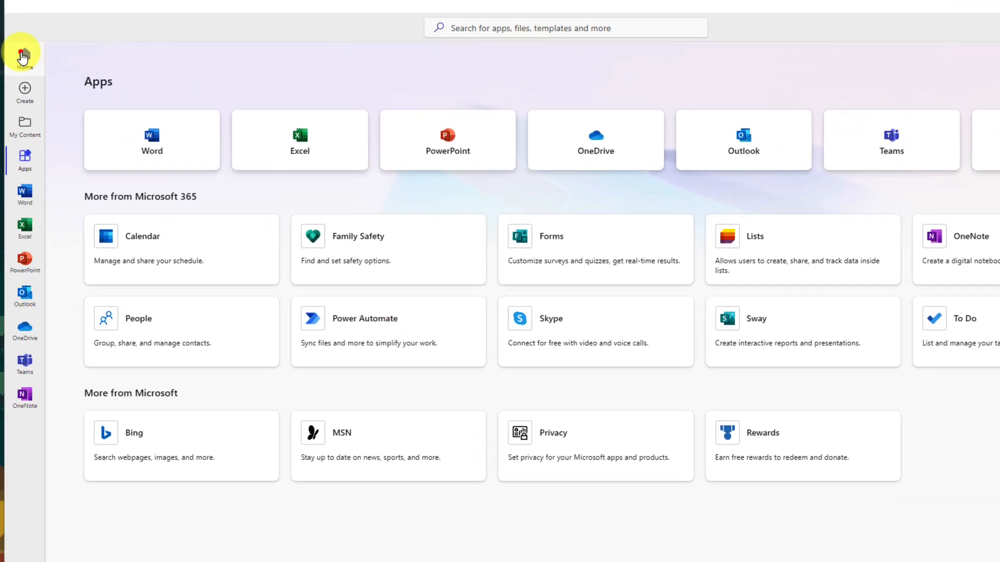
Return to Home and create a new blank Word document from the Create New row.
left_click(24, 52)
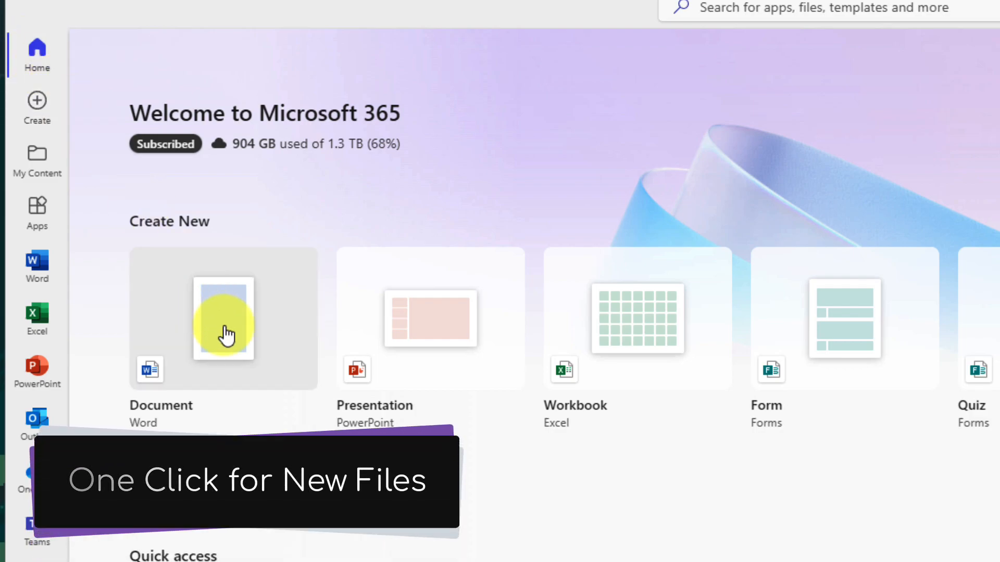
left_click(222, 318)
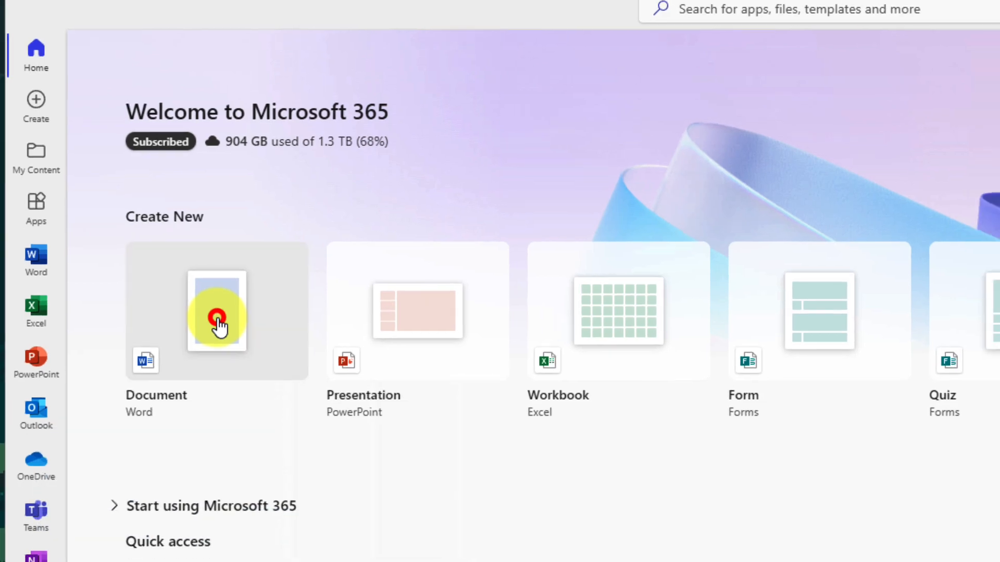
left_click(216, 312)
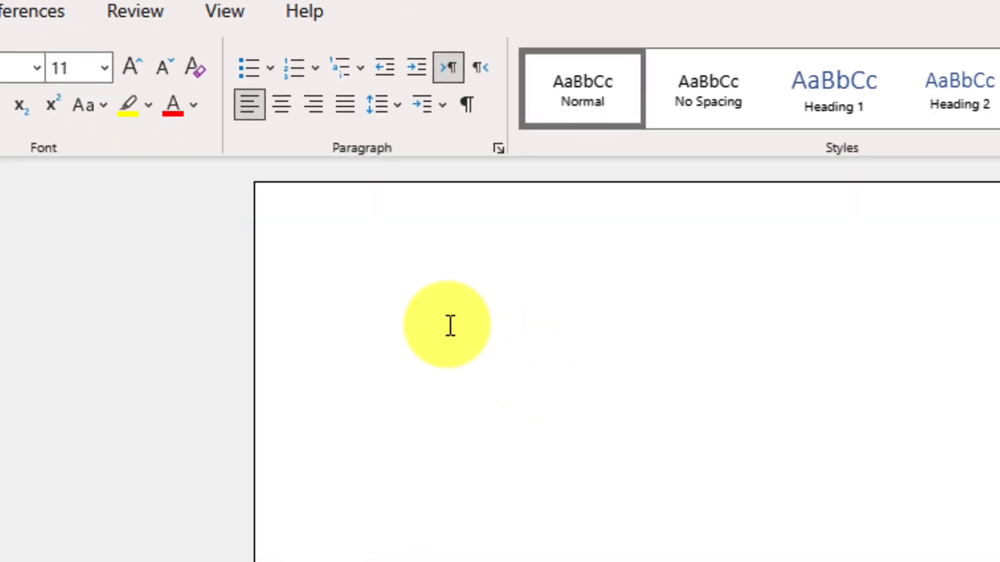
Enter the sentence 'And then I can begin typing up a document for free.'.
type("And")
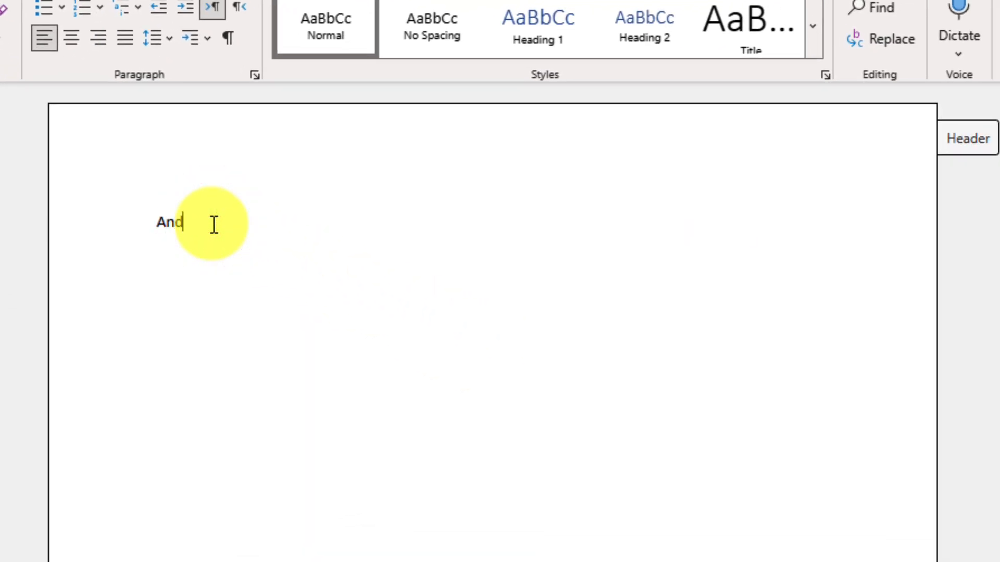
type("then I can begin typing up a do")
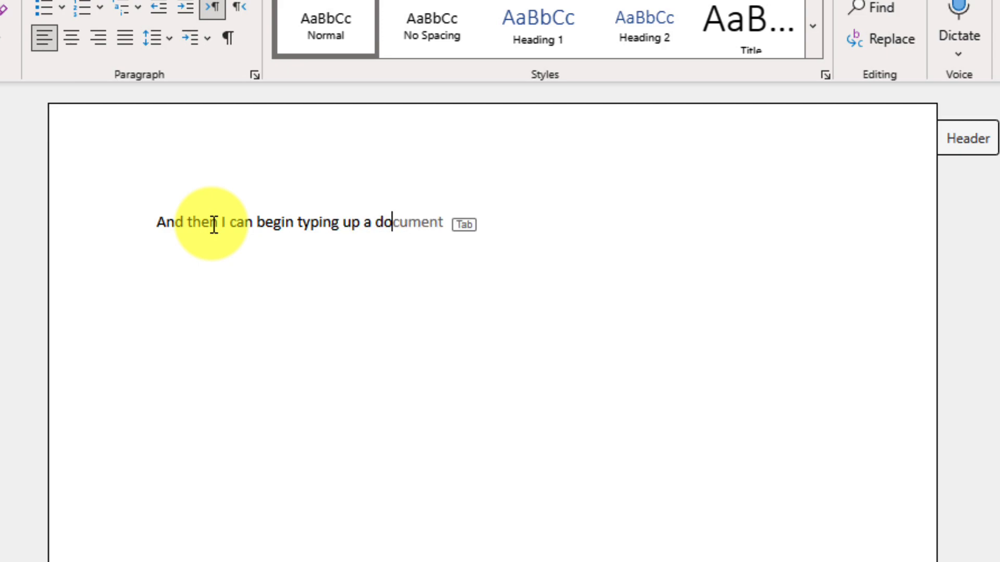
type("for free")
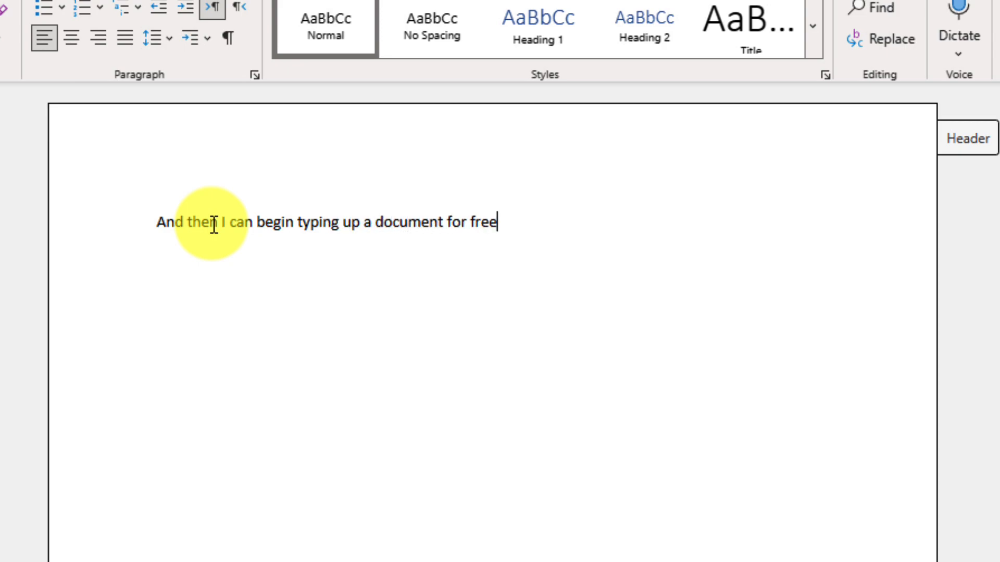
type(".")
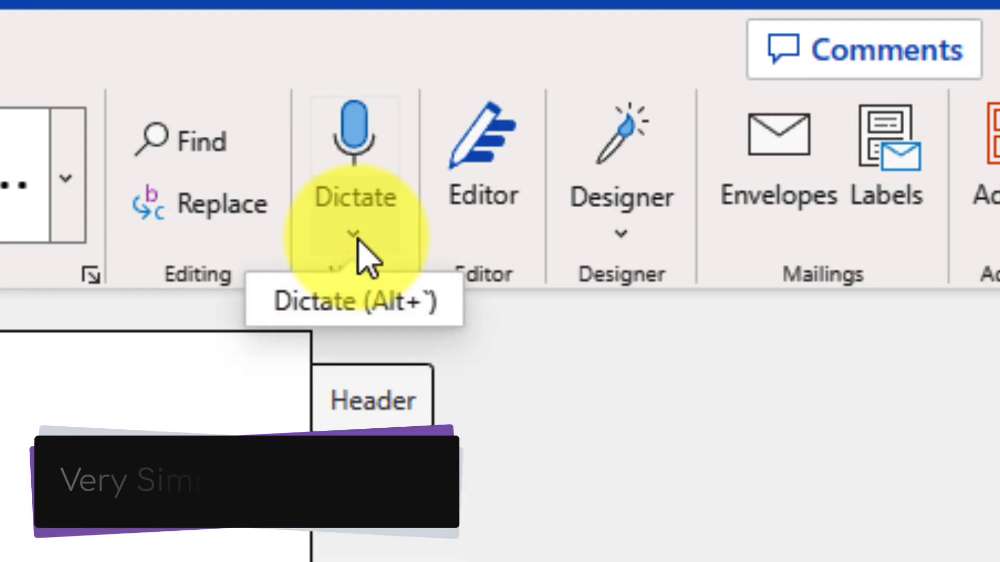
View the Dictate options, show the Editor pane, then browse the Insert ribbon options.
left_click(354, 229)
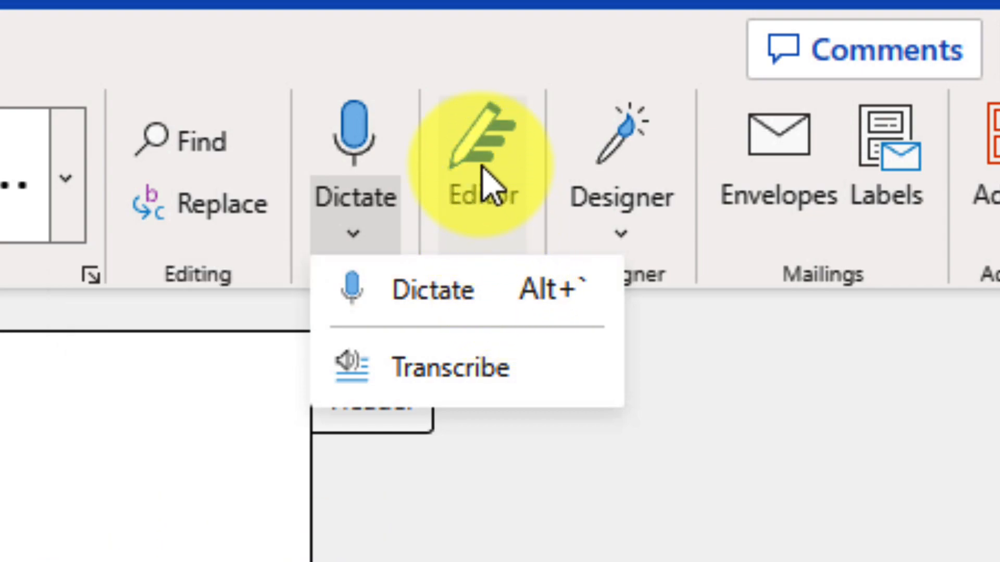
left_click(484, 150)
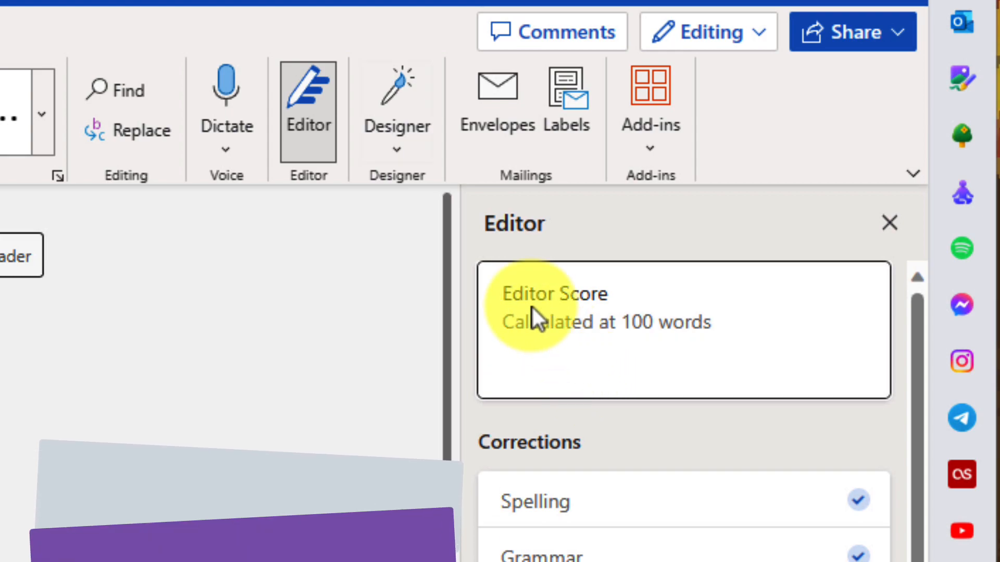
left_click(397, 103)
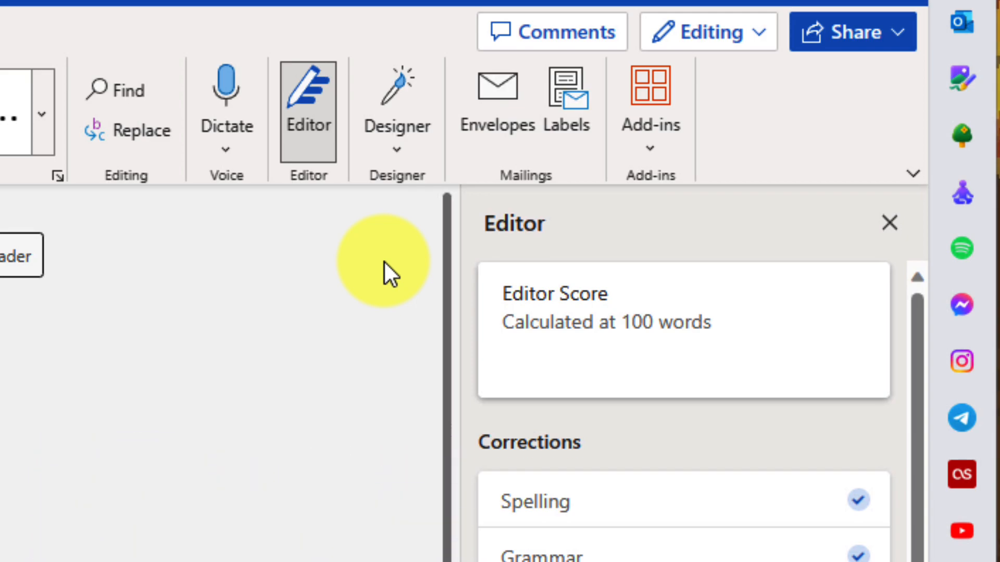
left_click(332, 177)
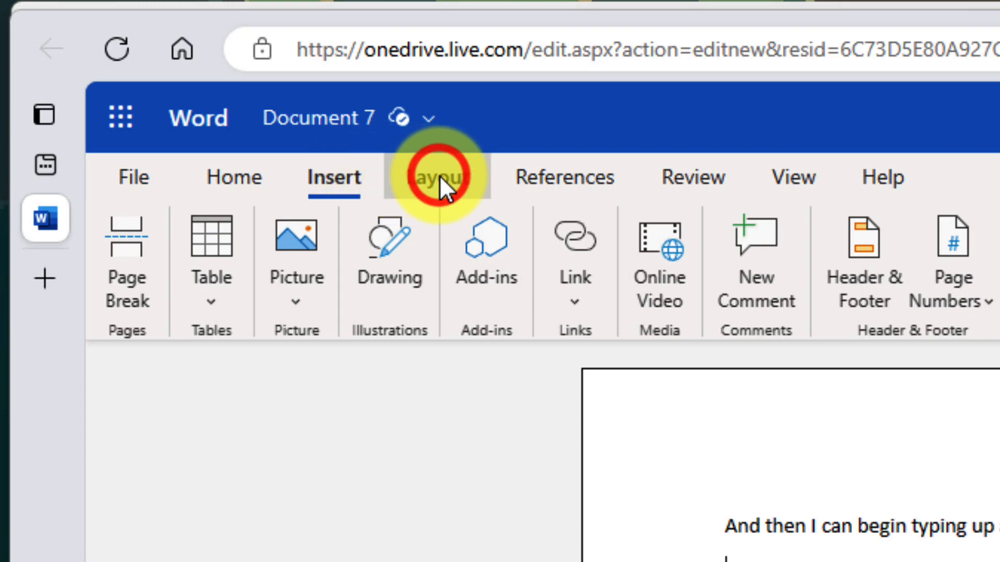
Browse the Layout and References ribbons, then return to the Microsoft 365 home page listing Document 7.
left_click(436, 177)
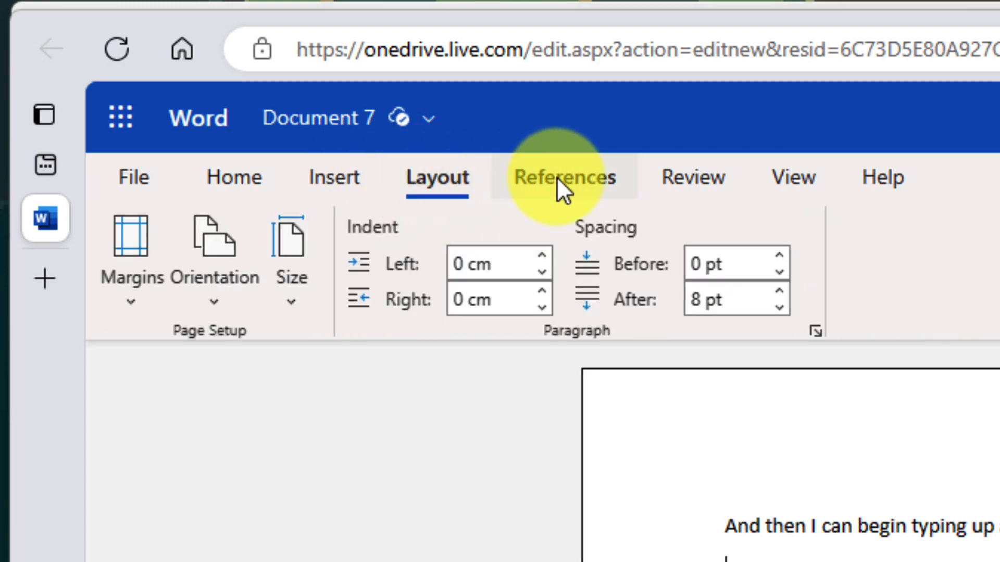
left_click(563, 177)
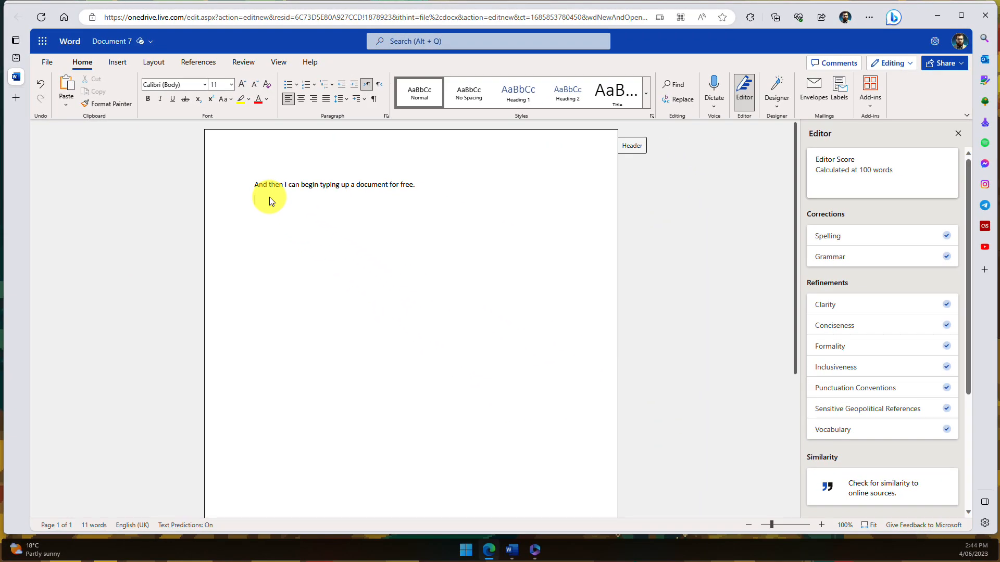
left_click(21, 8)
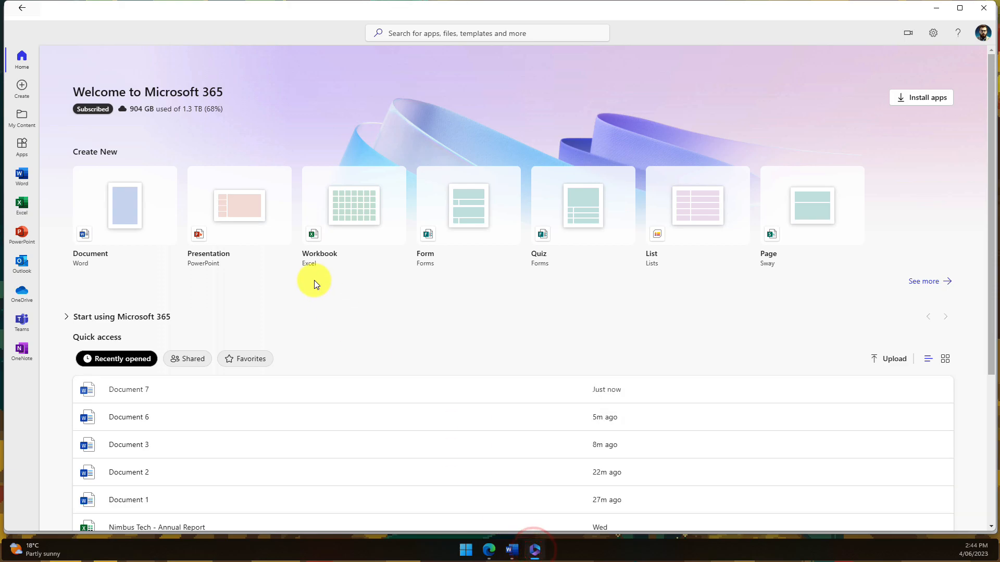